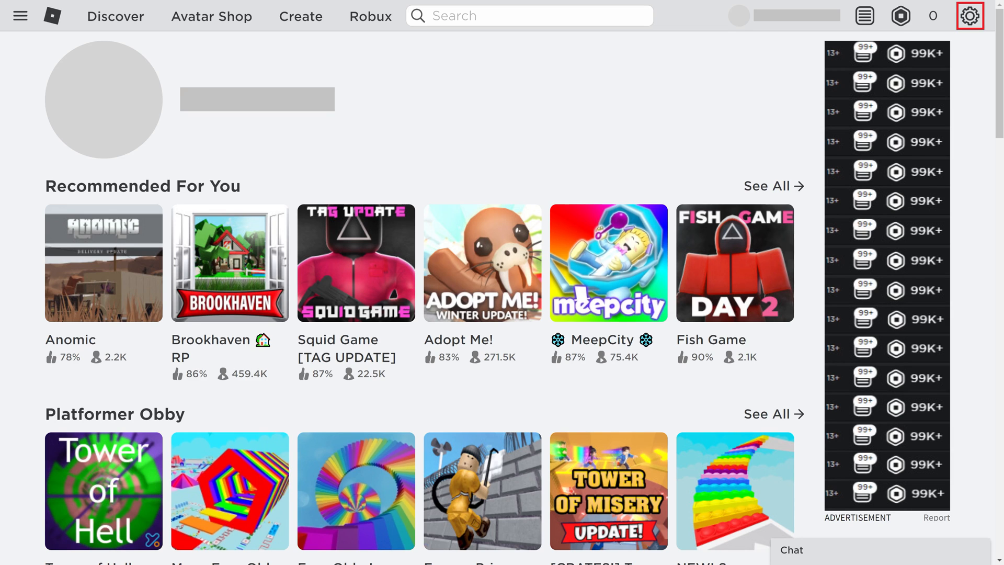
Open the gear account menu and choose Settings from the dropdown.
left_click(969, 16)
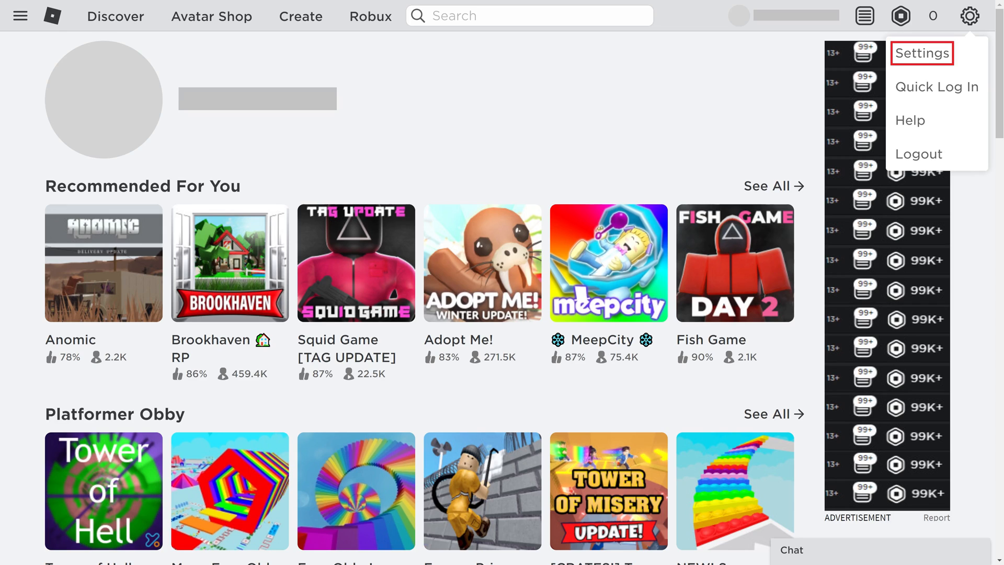
left_click(921, 53)
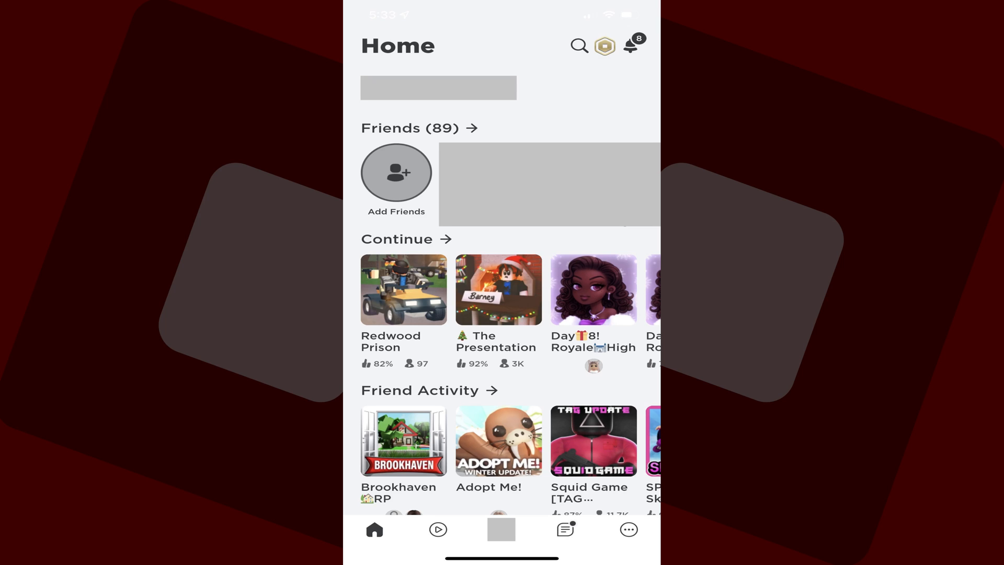
Go to the More tab in the mobile app and choose the Settings tile.
left_click(628, 529)
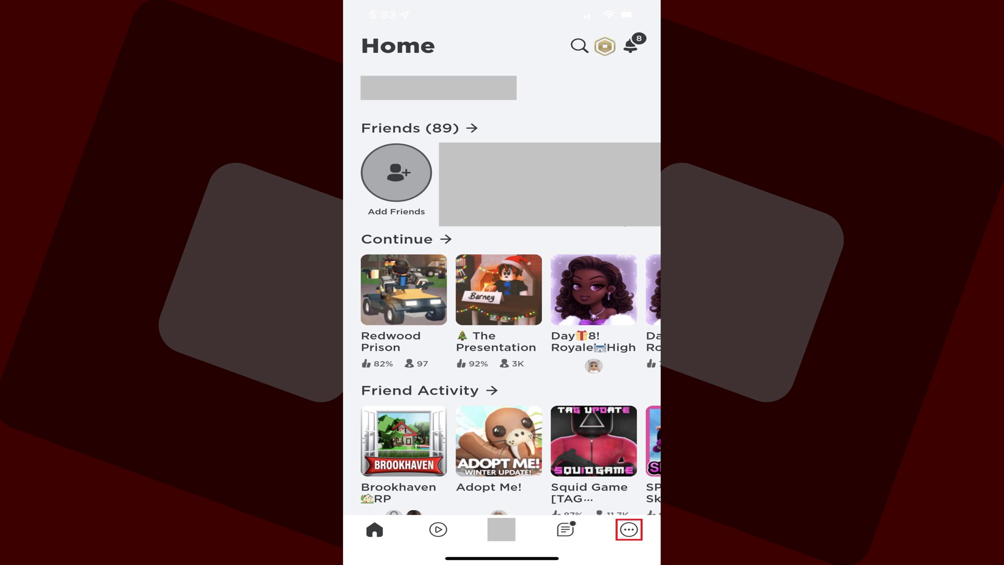
left_click(627, 529)
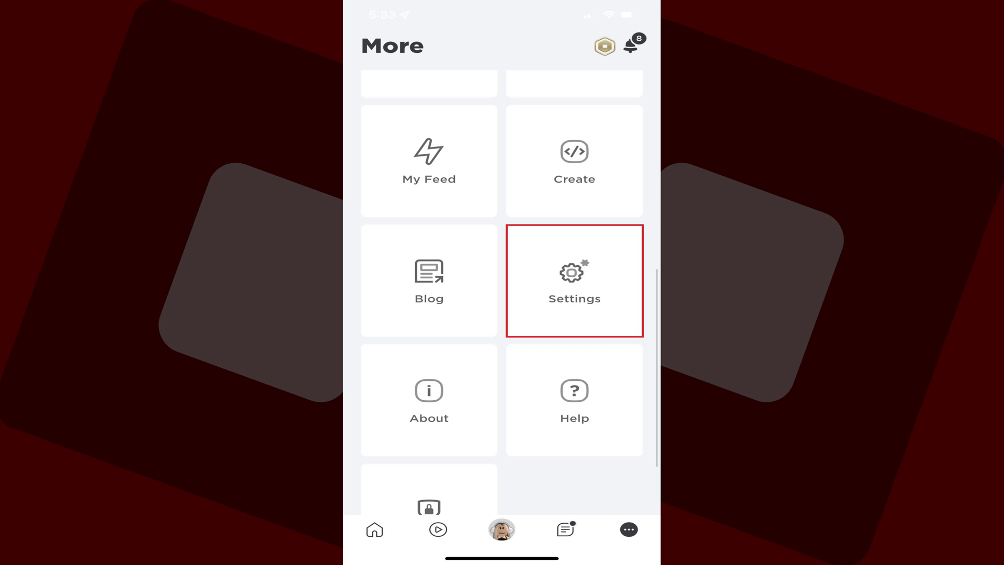
left_click(573, 280)
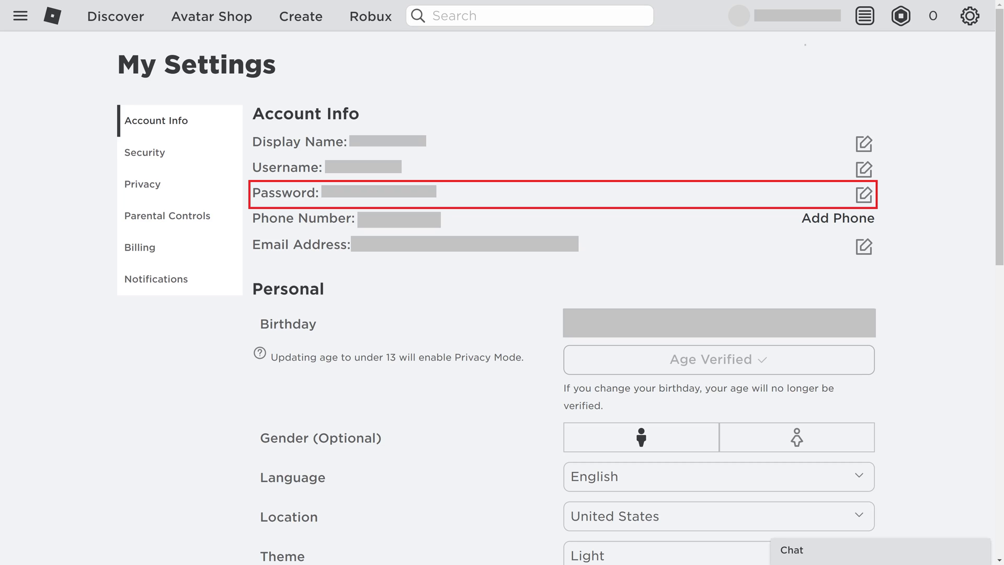
Edit the Password entry, fill current, new and confirm passwords, and submit with Update.
left_click(863, 195)
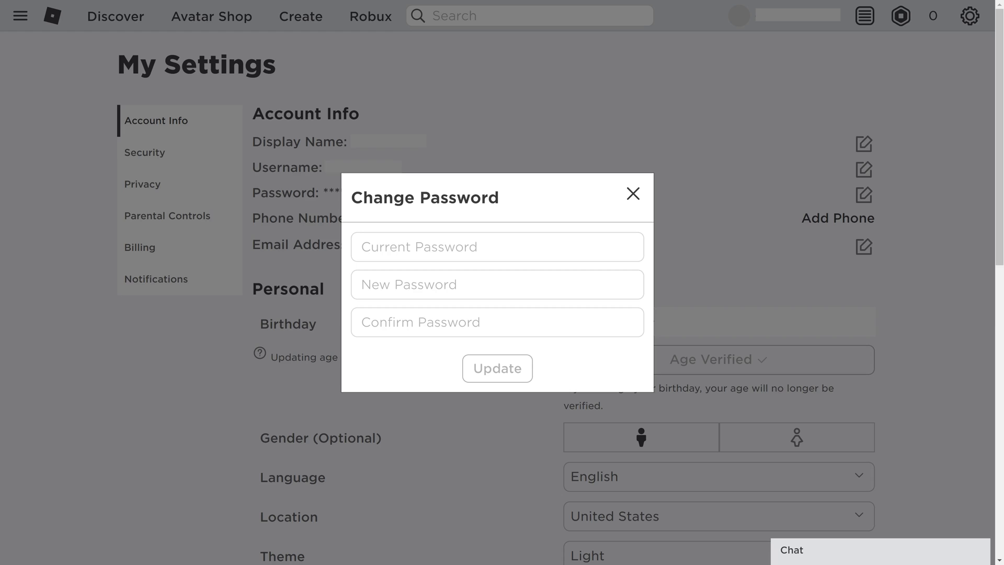
left_click(496, 247)
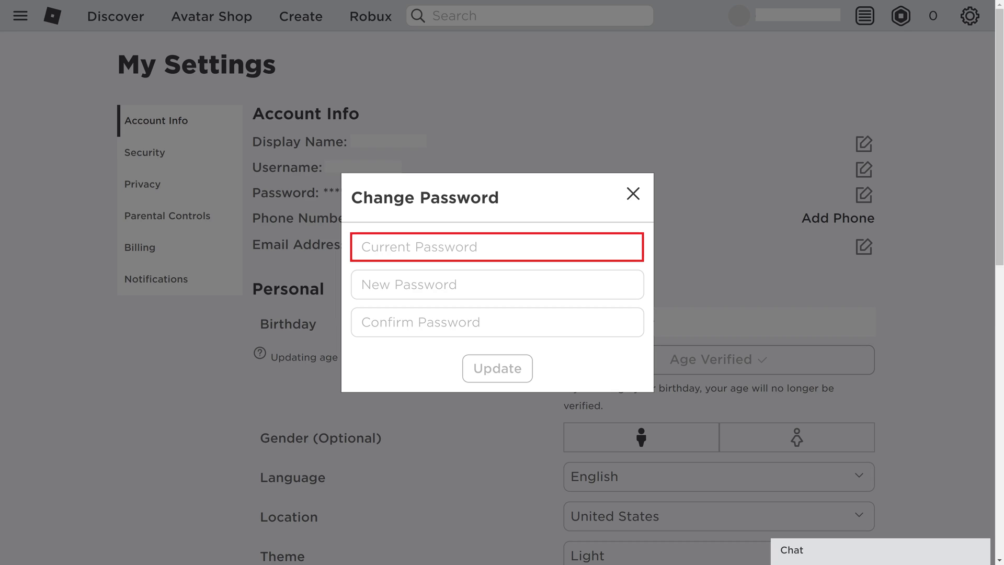
left_click(496, 284)
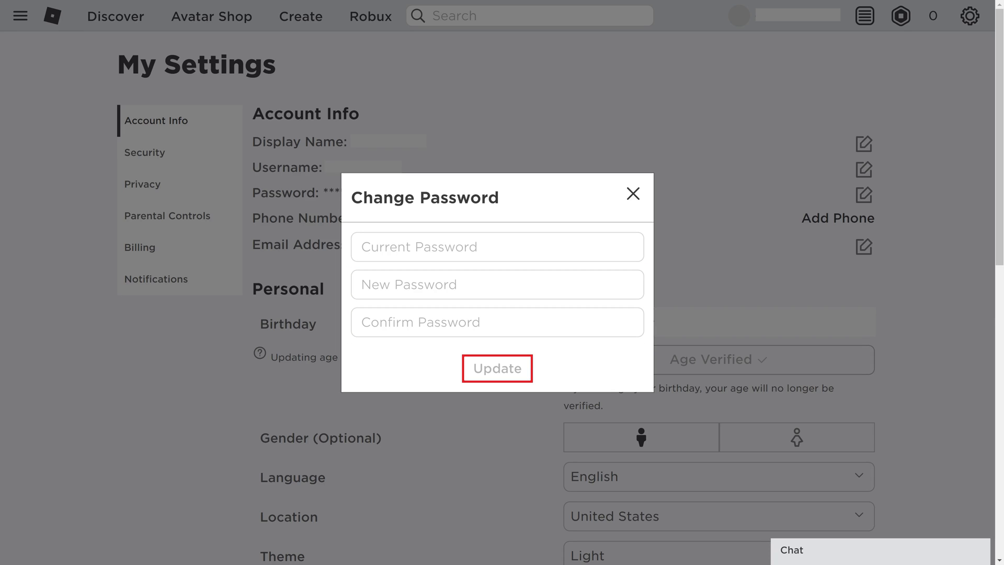
left_click(496, 368)
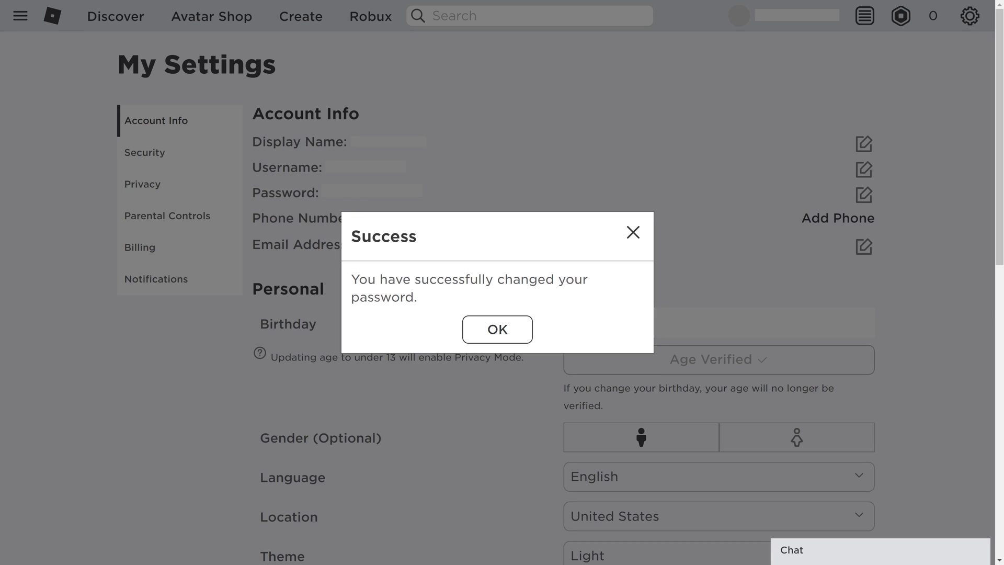